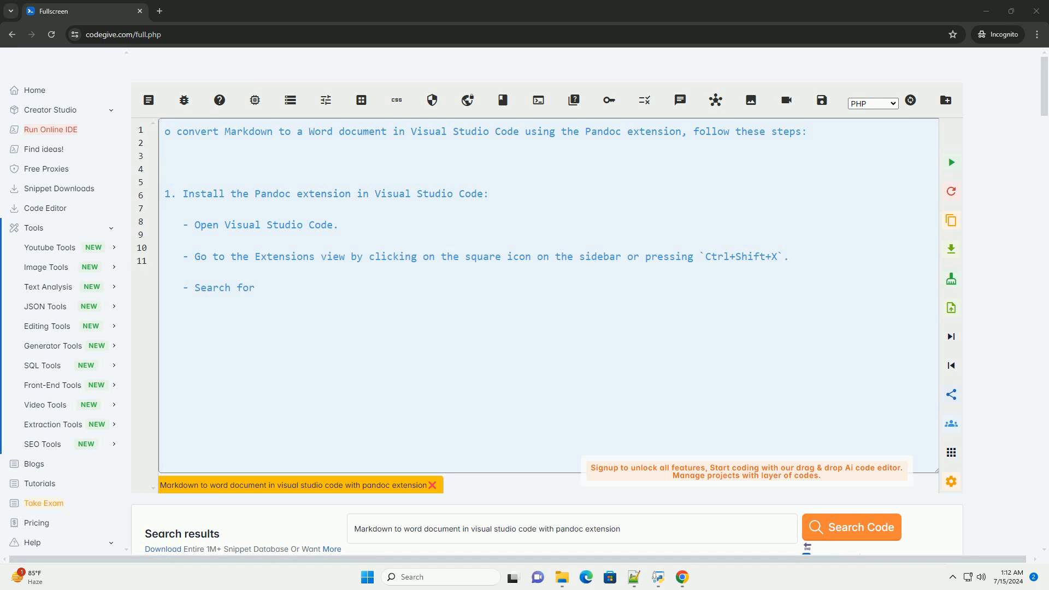
type("\"Pandoc\" in the Extensions view and click on \"Install\".")
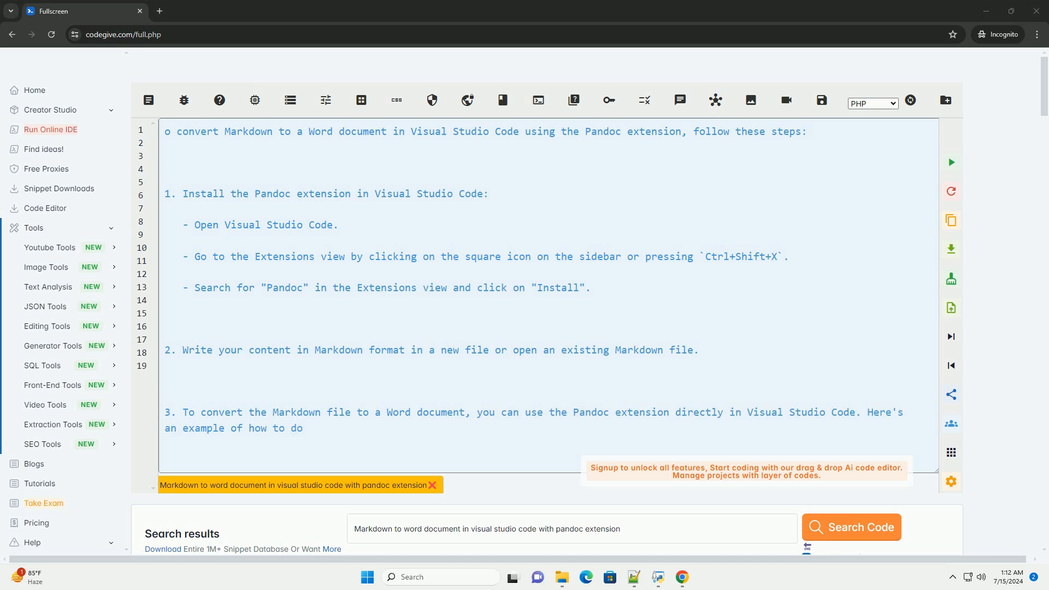
scroll("down", 3)
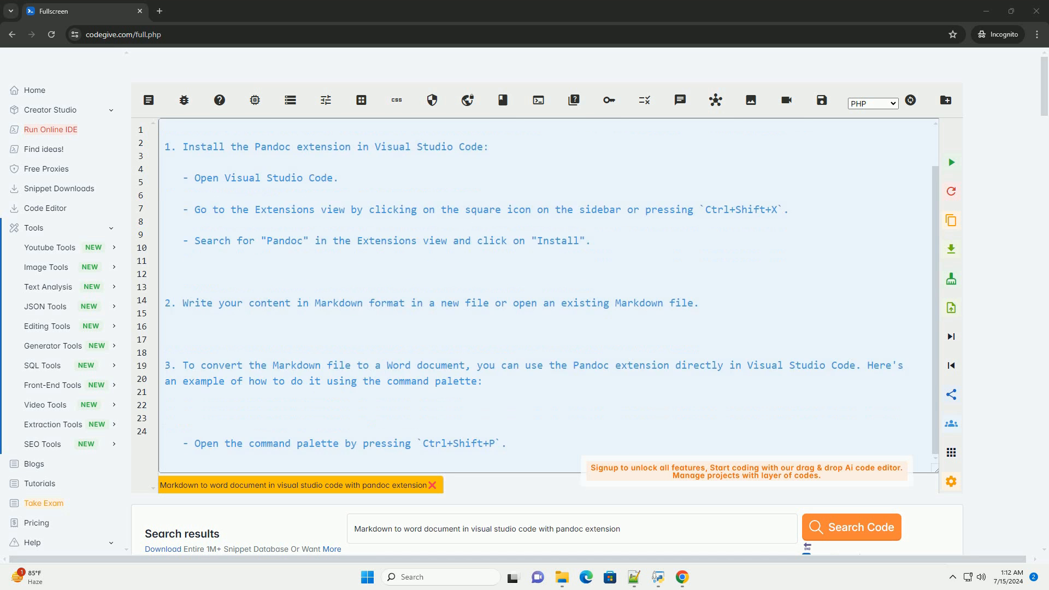
scroll("down", 3)
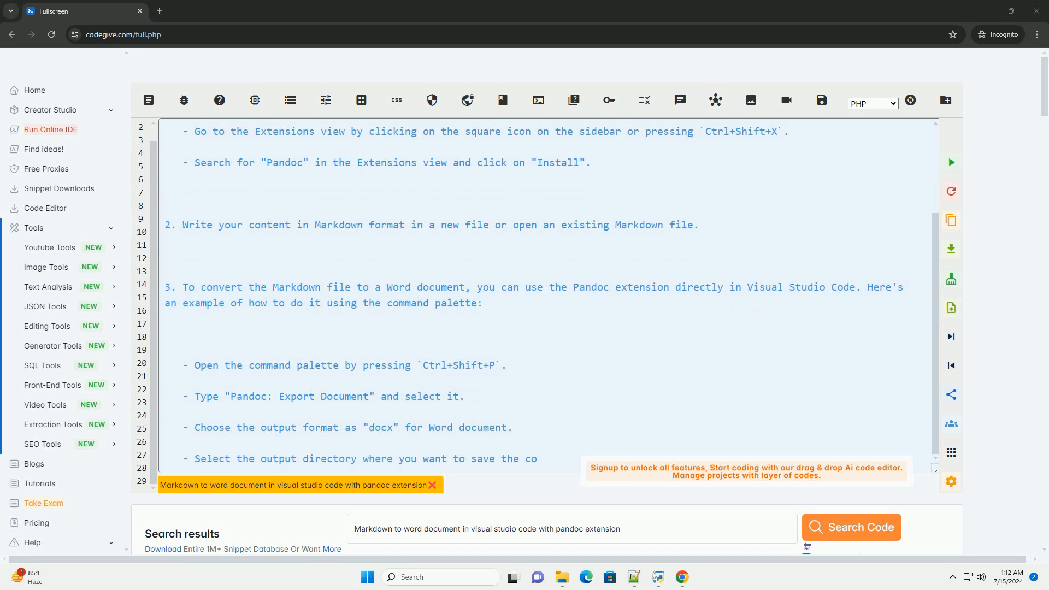
scroll("down", 3)
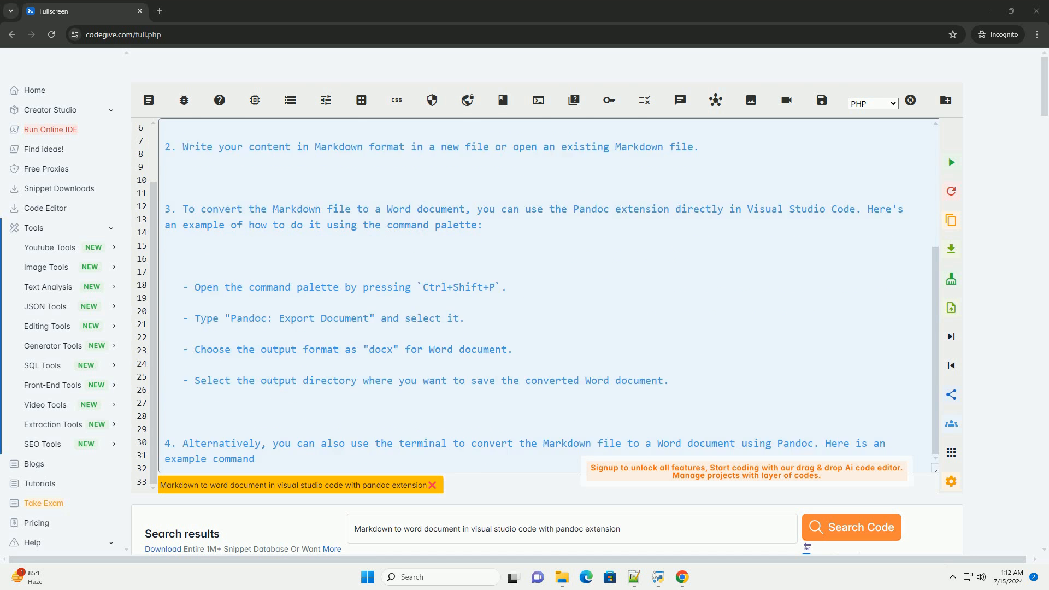
scroll("down", 3)
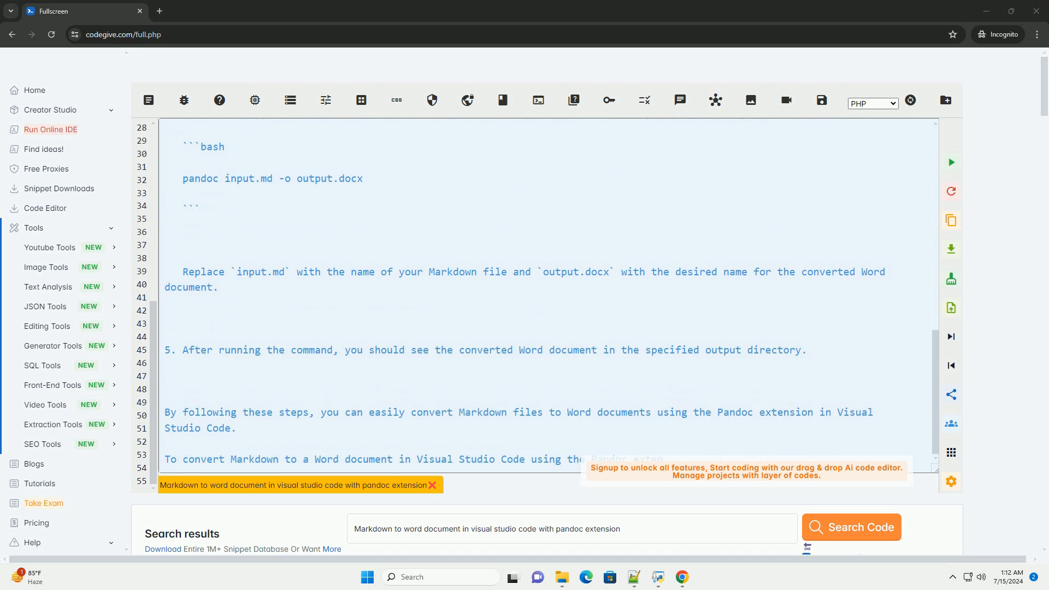
scroll("down", 3)
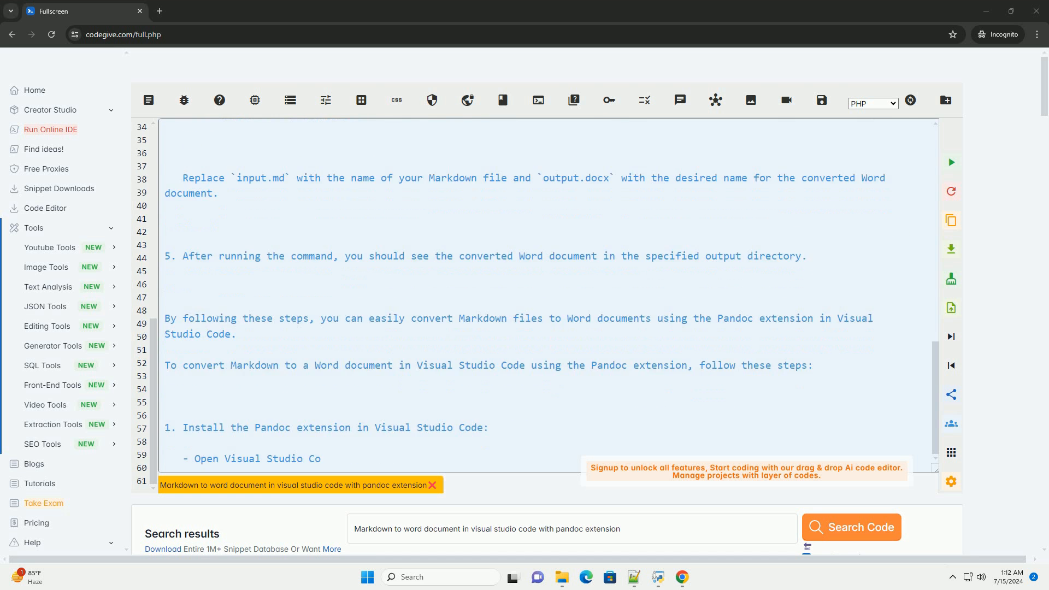
scroll("down", 3)
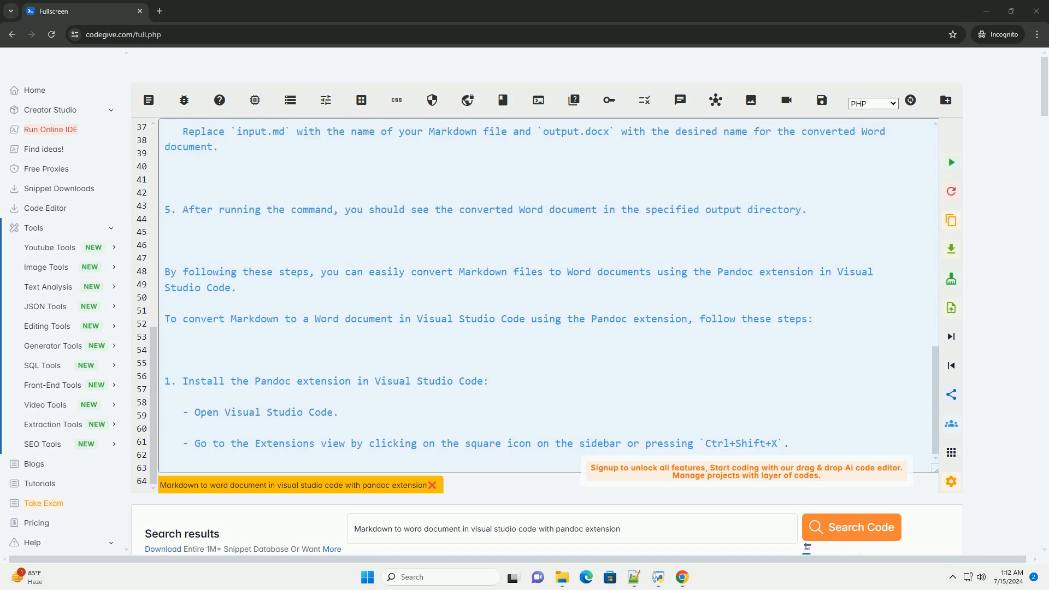
scroll("down", 3)
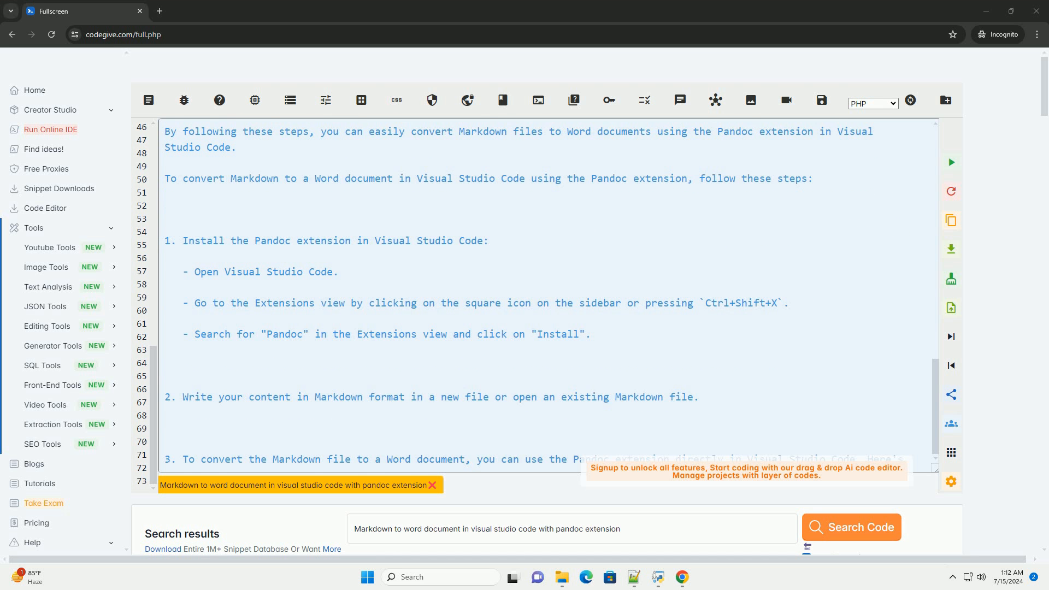
scroll("down", 3)
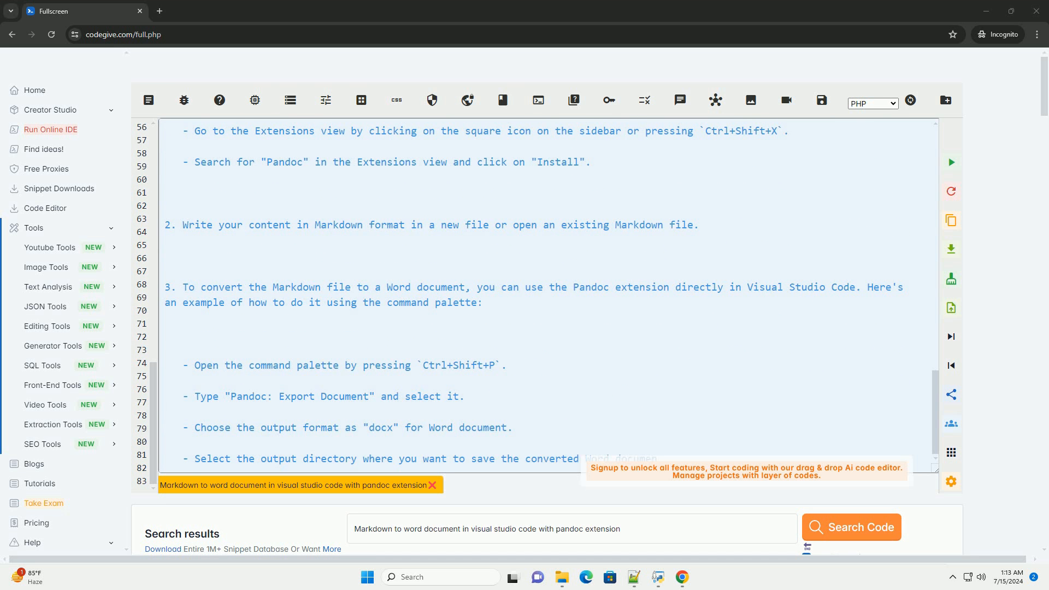
scroll("down", 3)
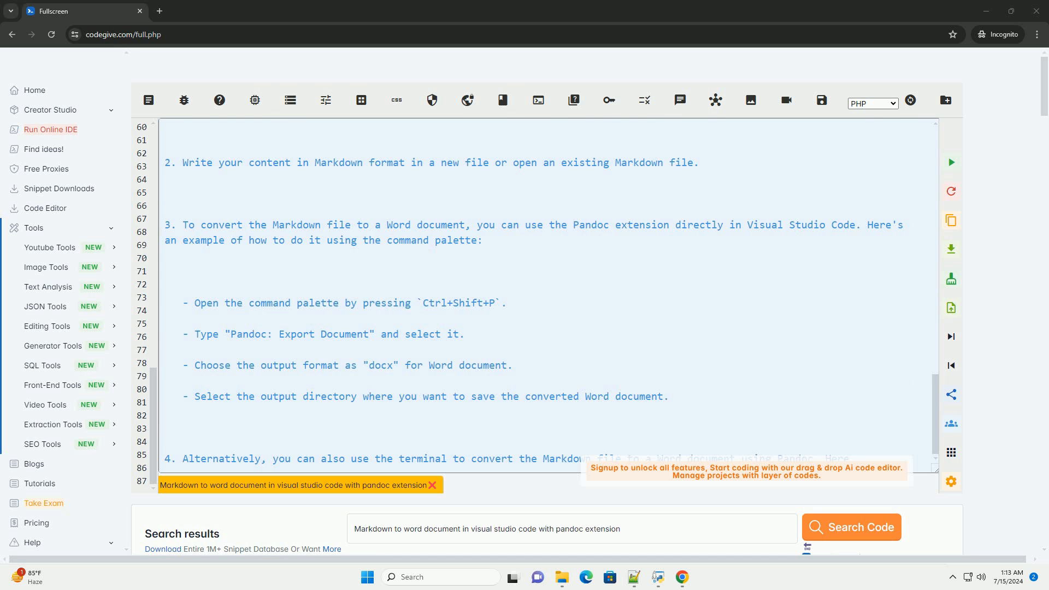
scroll("down", 3)
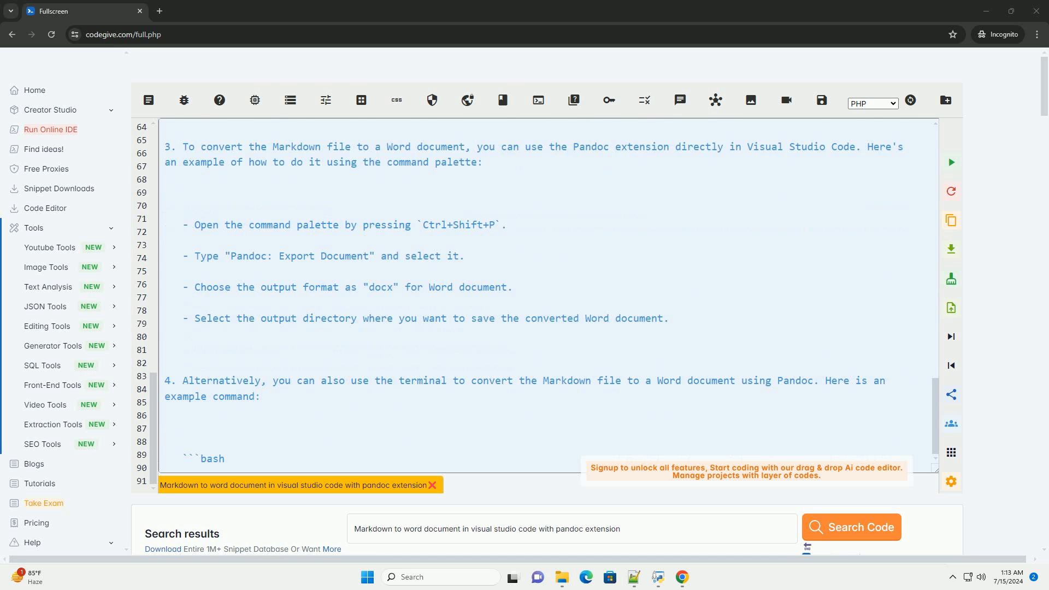
scroll("down", 3)
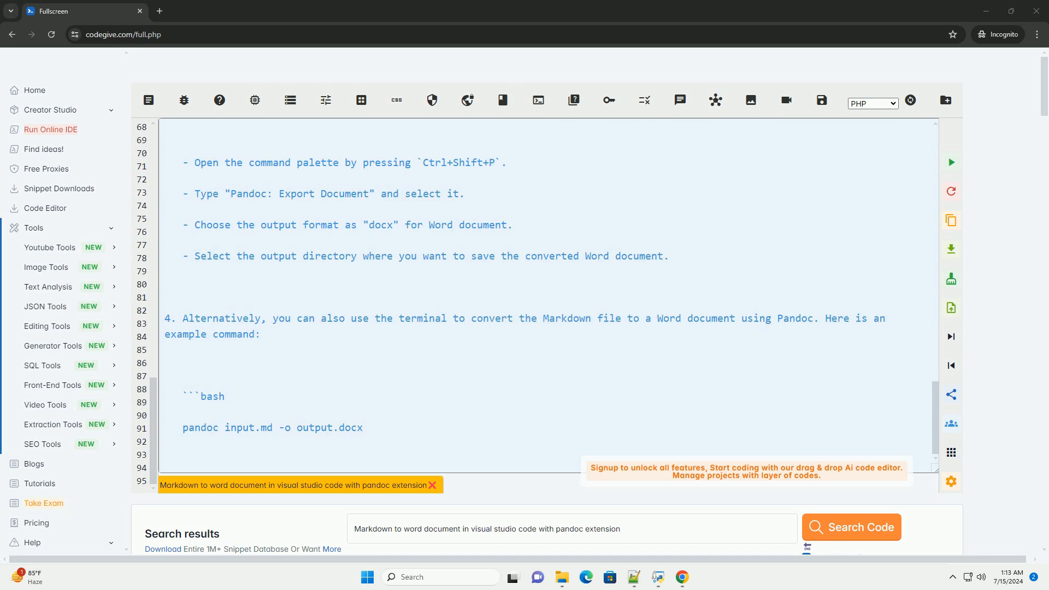
scroll("down", 3)
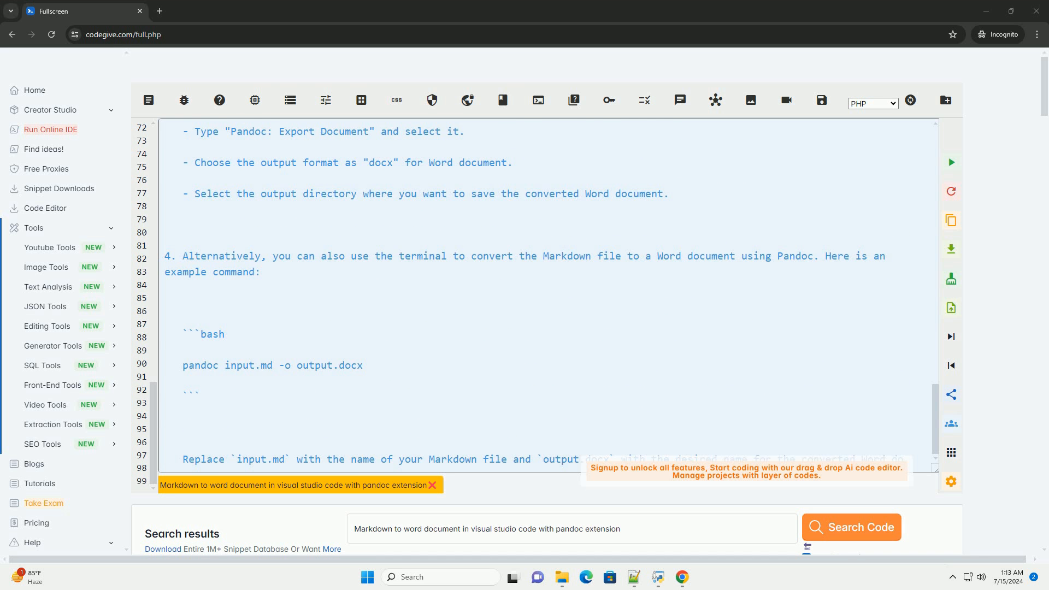
scroll("down", 3)
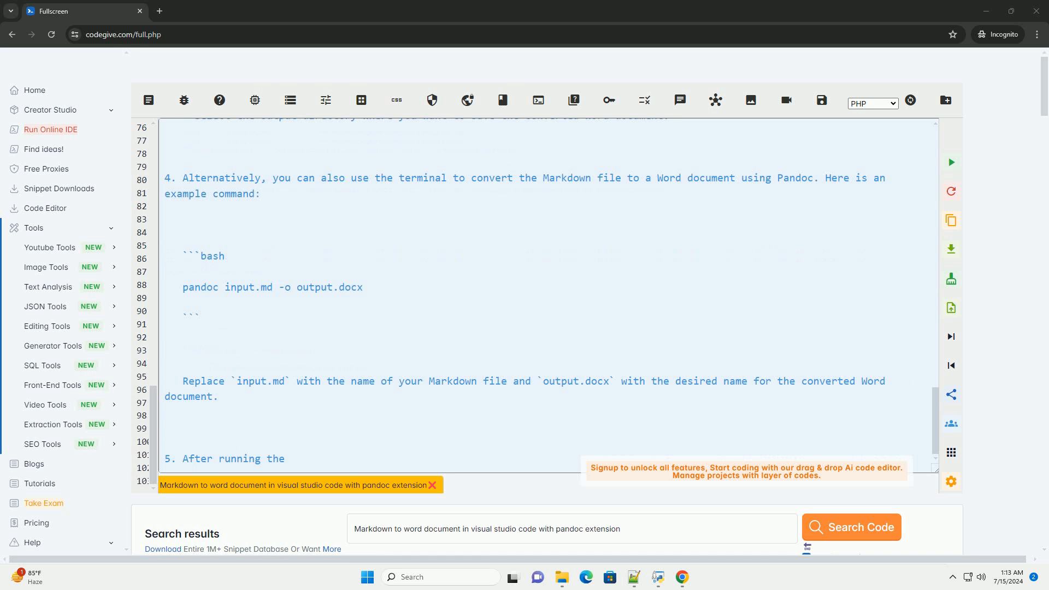
type("command, you should see the conv")
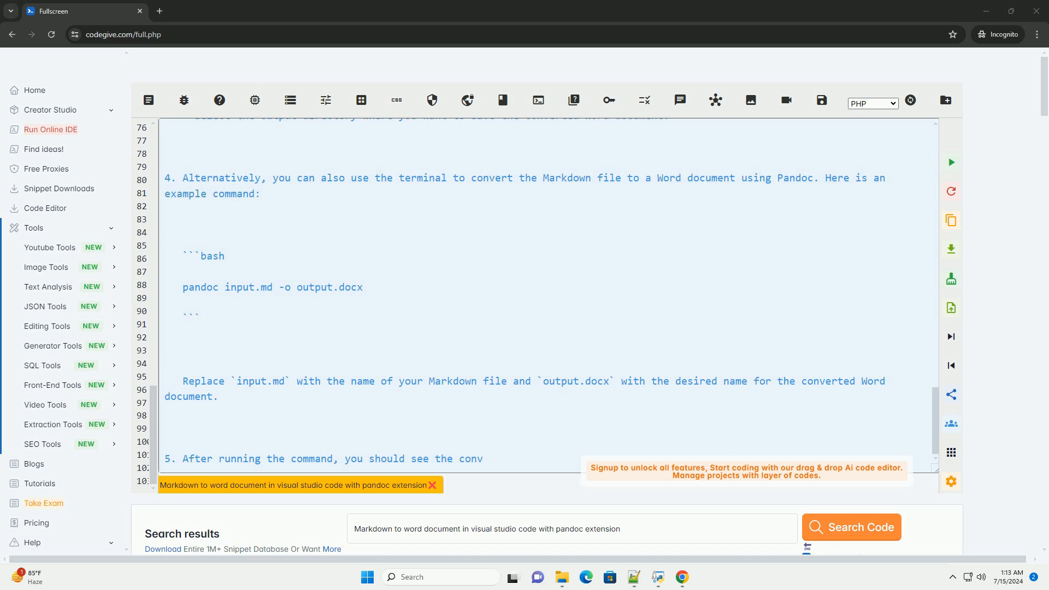